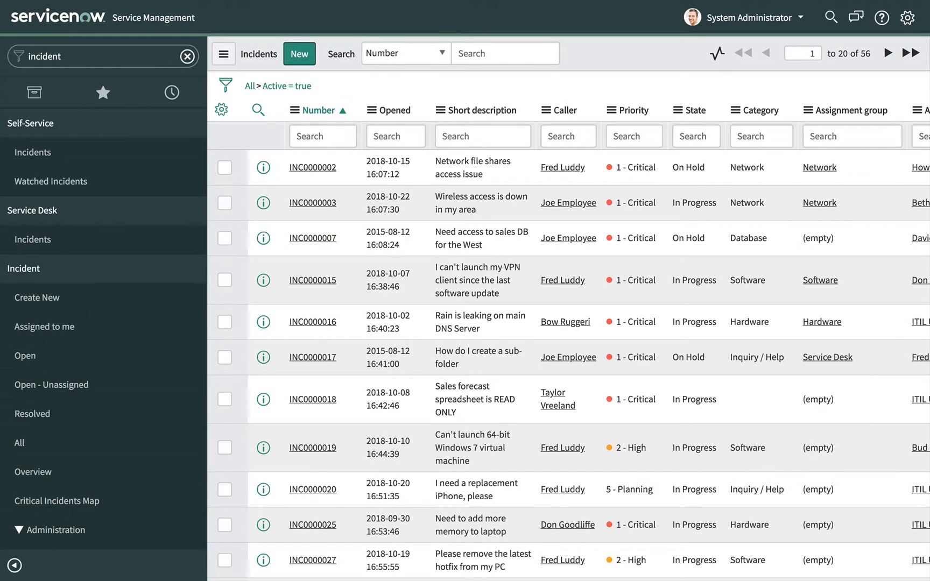
# Show the list of fields the incident list search can look in
pyautogui.click(561, 109)
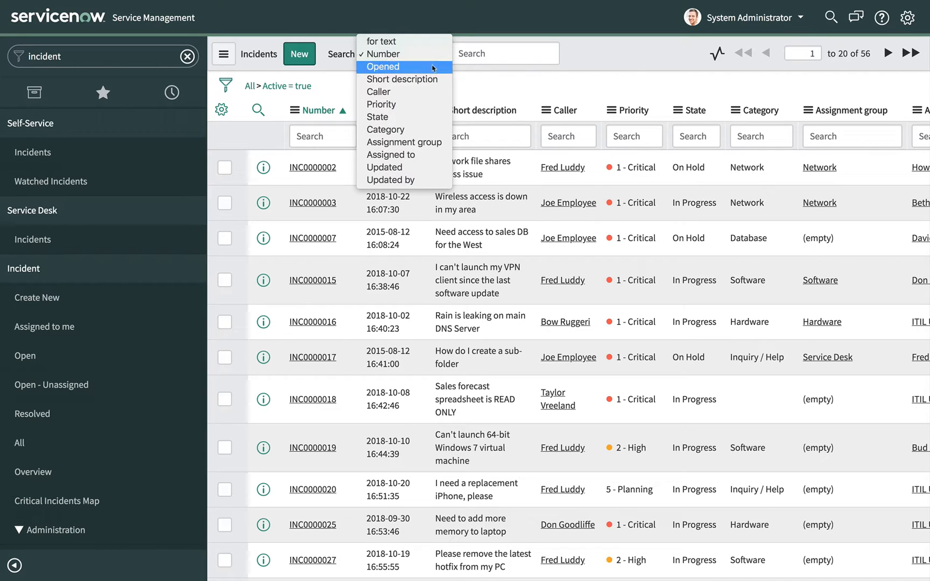
# Search Short description for *phone on the active incidents list
pyautogui.click(402, 78)
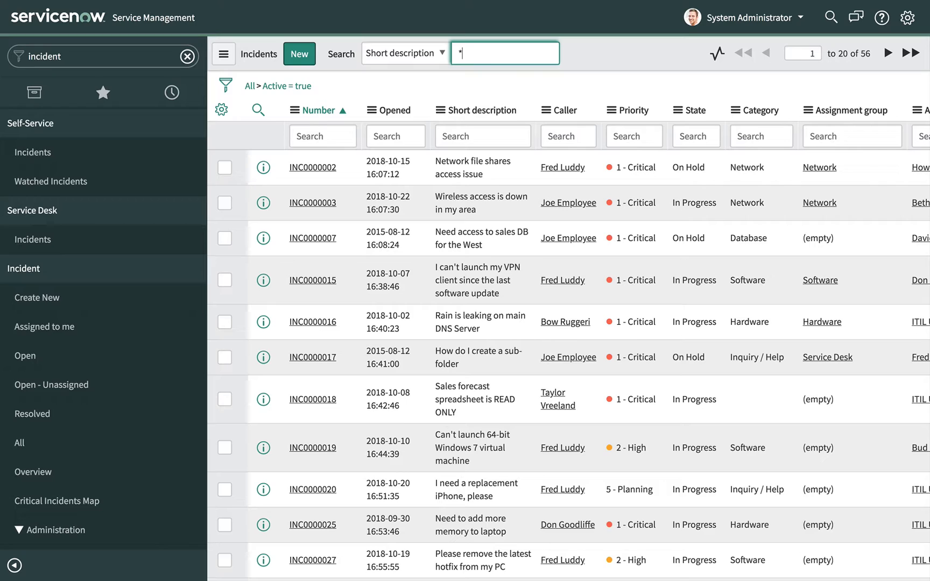
pyautogui.write('phon')
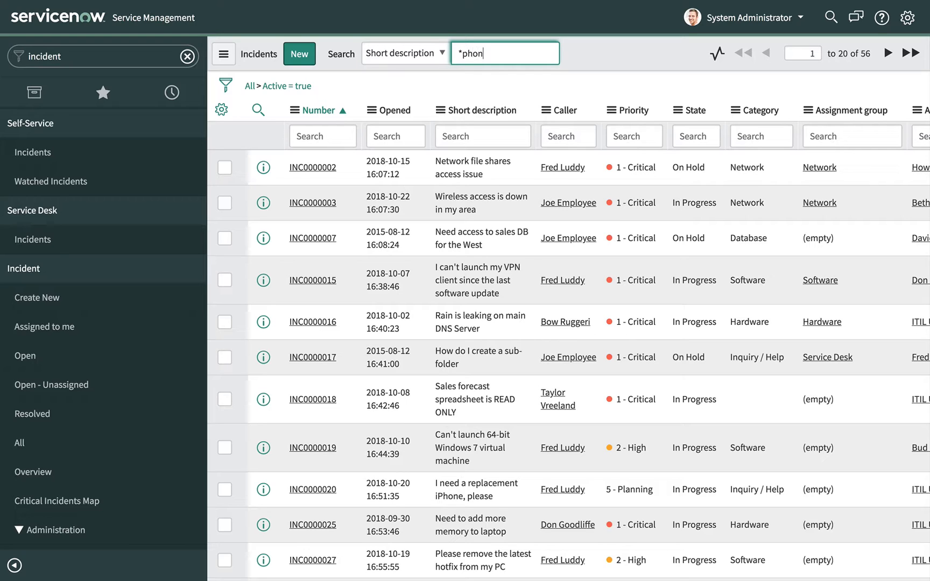
pyautogui.write('e')
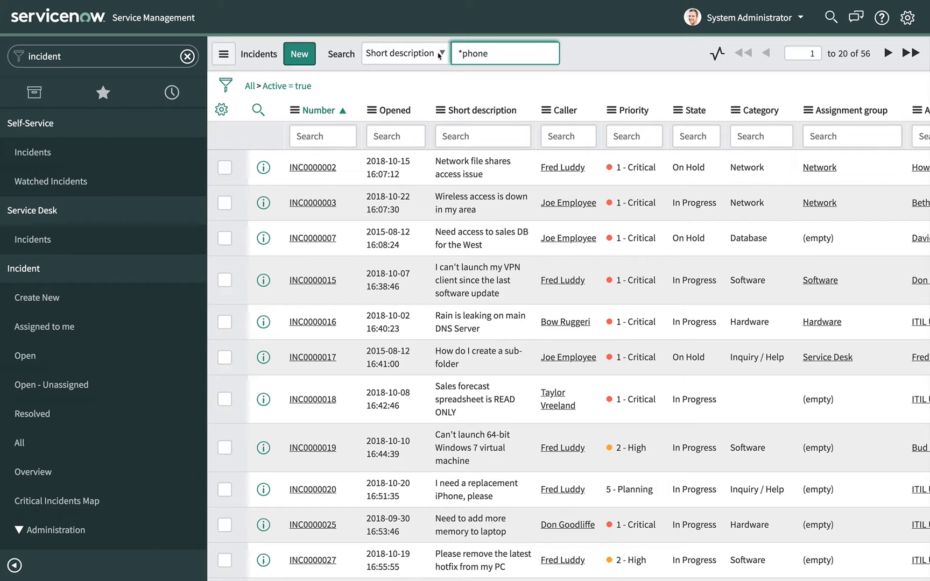
pyautogui.moveTo(518, 54)
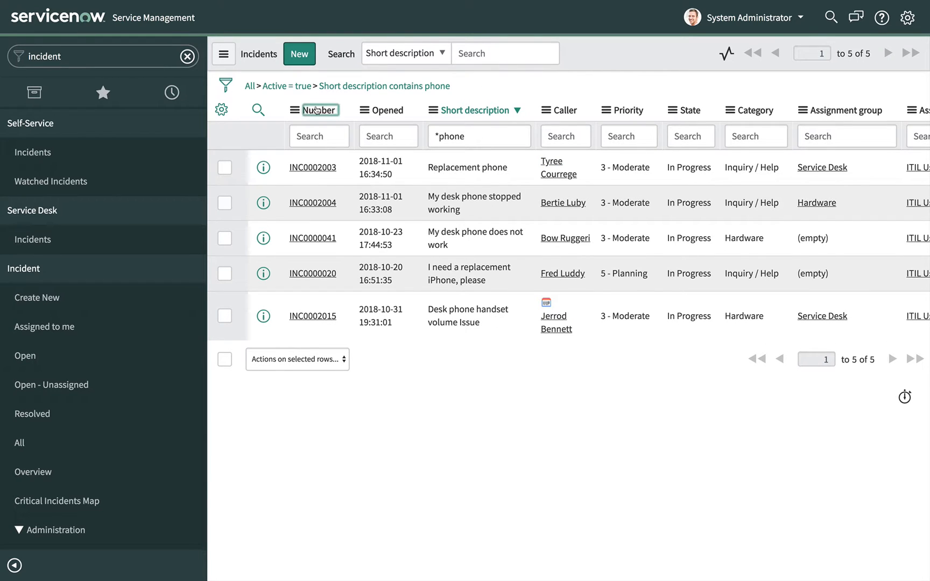
# Sort the phone incidents by the Number column, ending in descending order
pyautogui.click(319, 110)
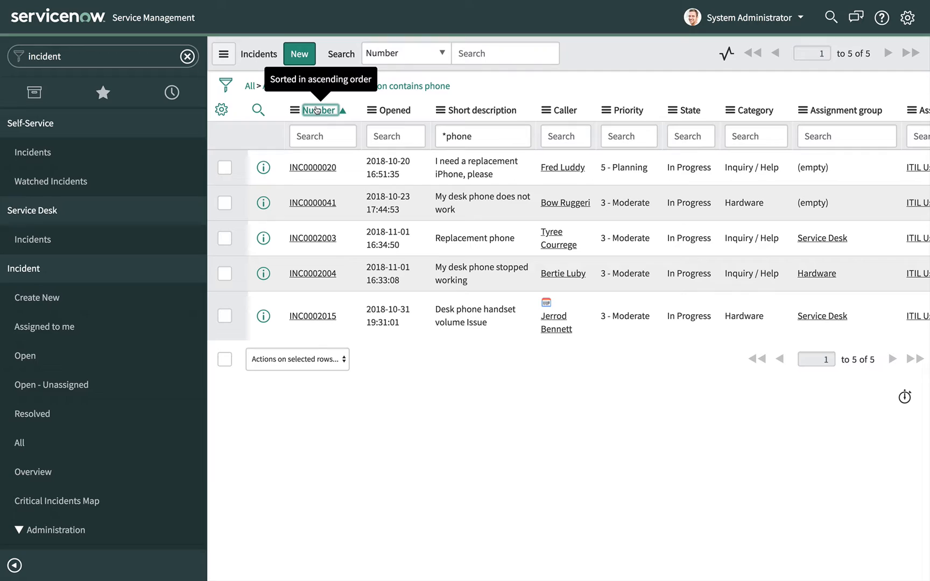
pyautogui.click(314, 110)
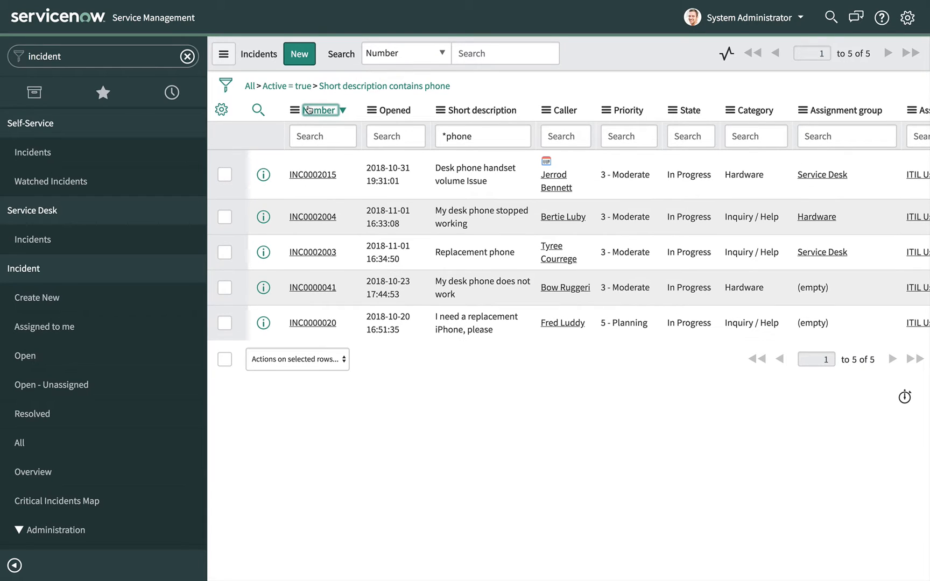
pyautogui.moveTo(319, 109)
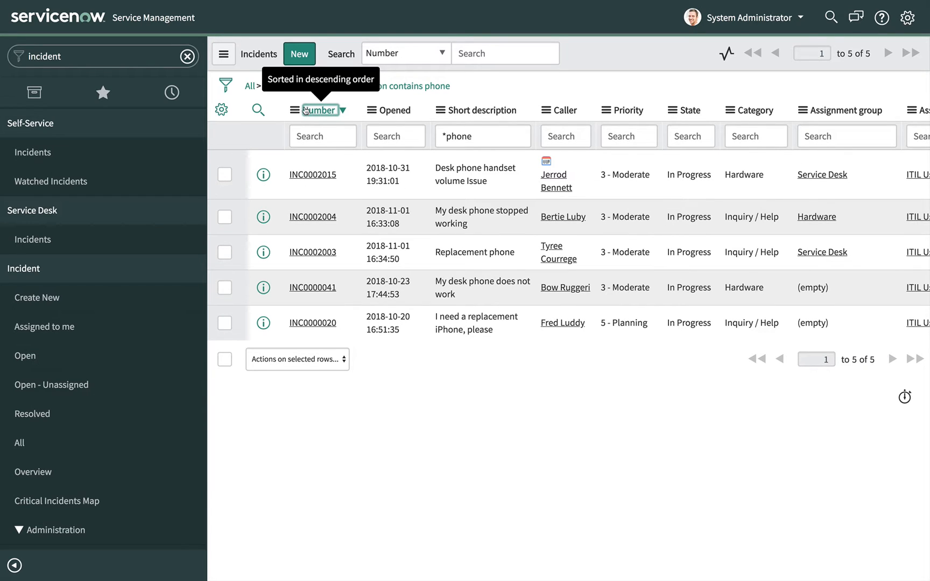
pyautogui.moveTo(295, 110)
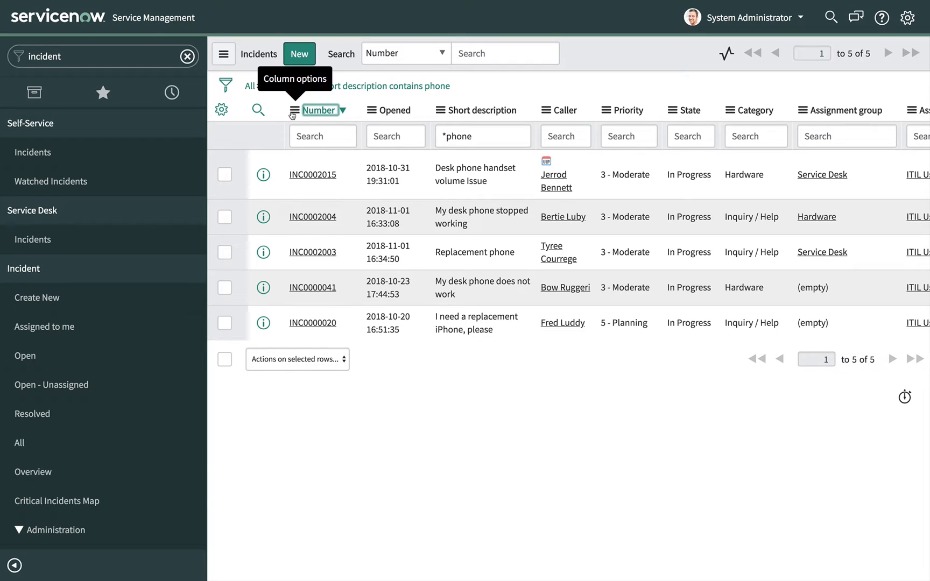
pyautogui.click(318, 110)
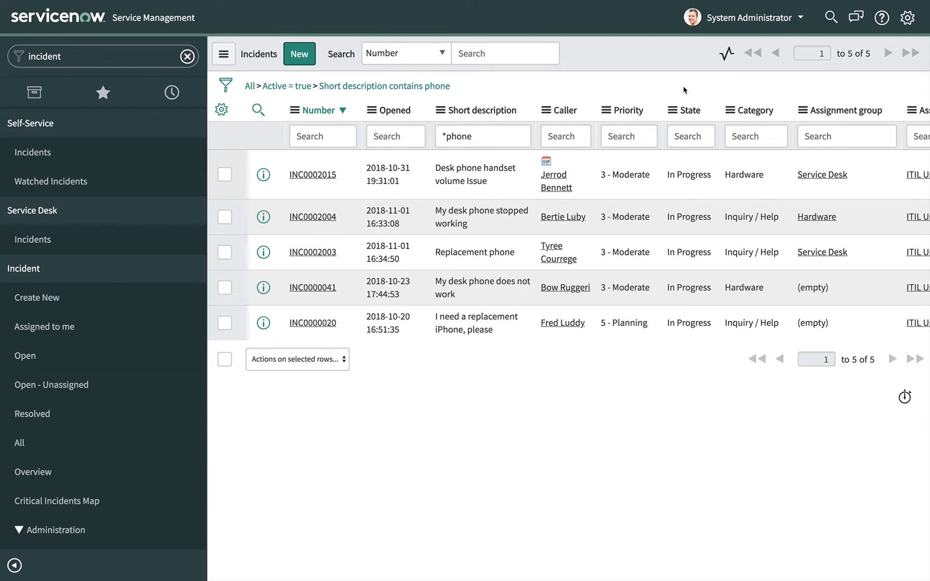
pyautogui.moveTo(719, 129)
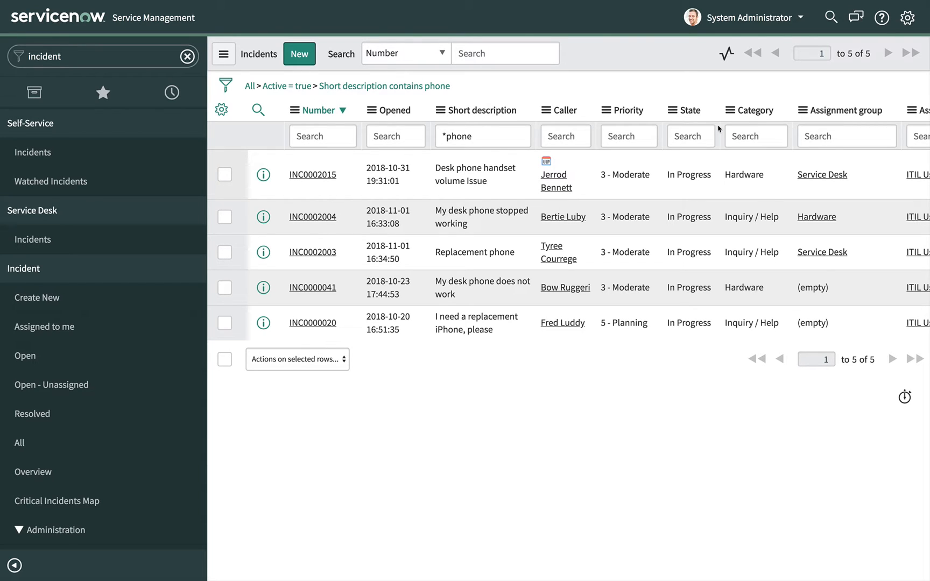
# Inline-edit INC0002015's State from In Progress to On Hold and save it
pyautogui.doubleClick(688, 175)
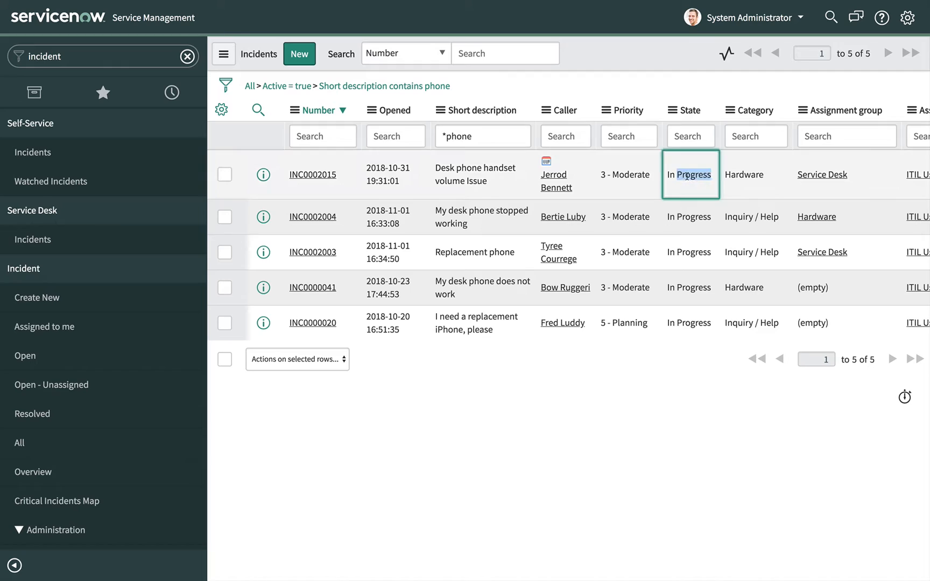
pyautogui.click(690, 174)
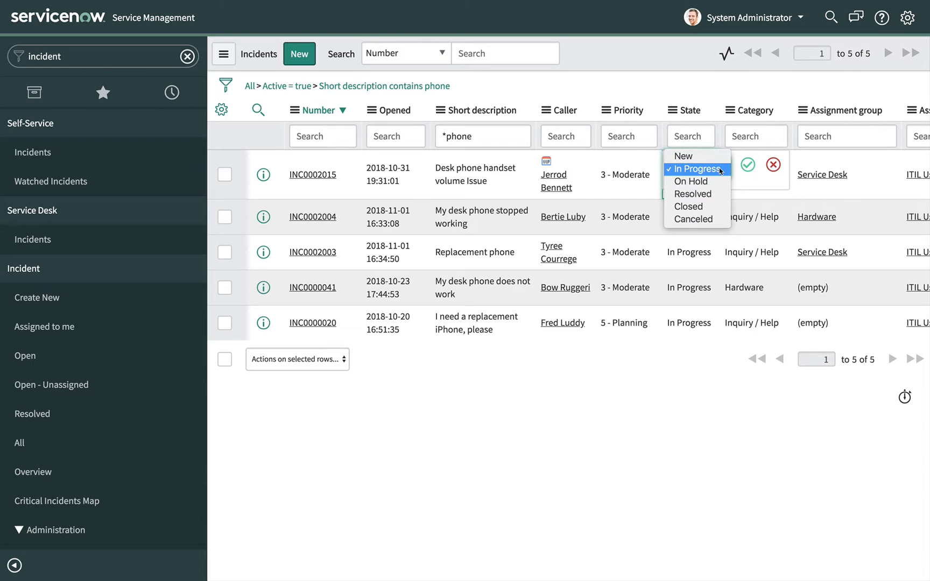
pyautogui.moveTo(691, 182)
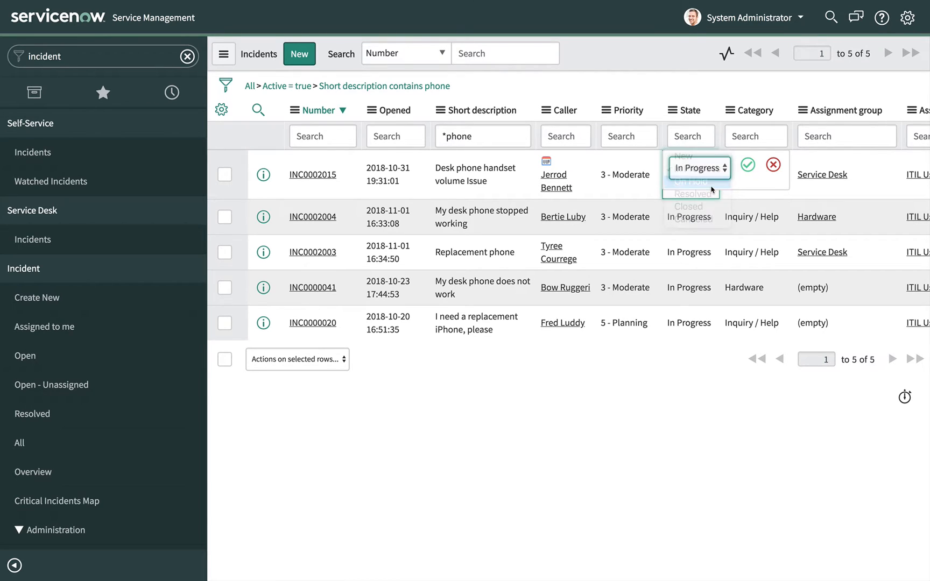
pyautogui.click(689, 182)
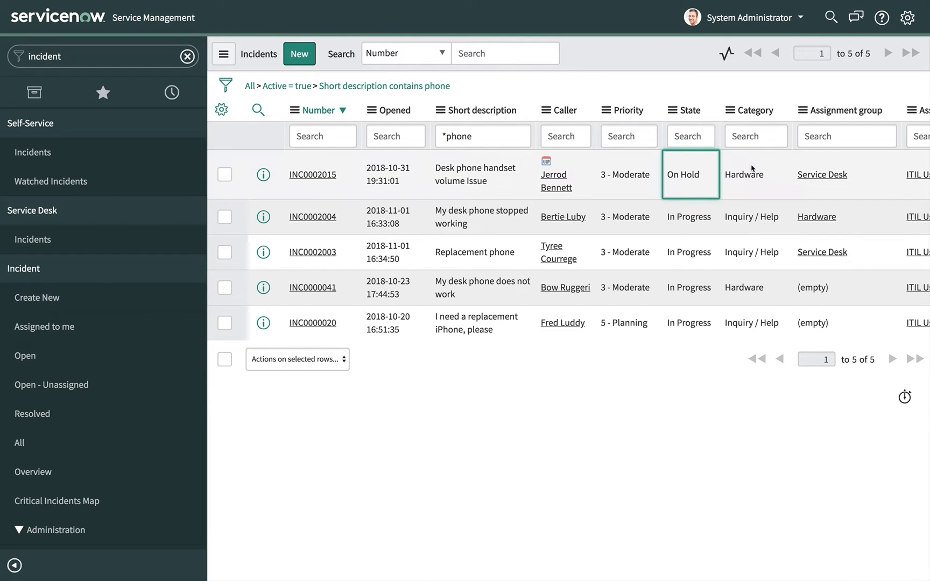
pyautogui.moveTo(707, 85)
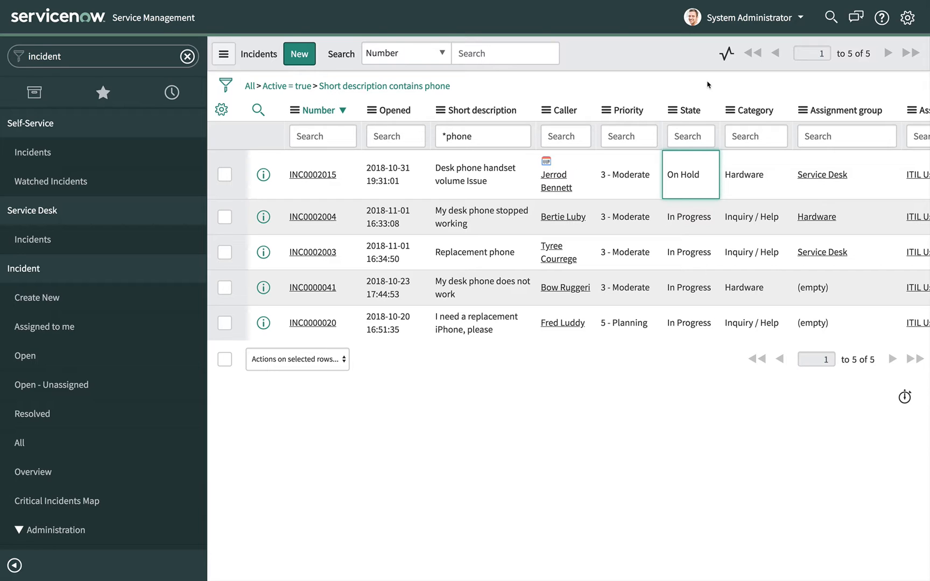
pyautogui.moveTo(102, 316)
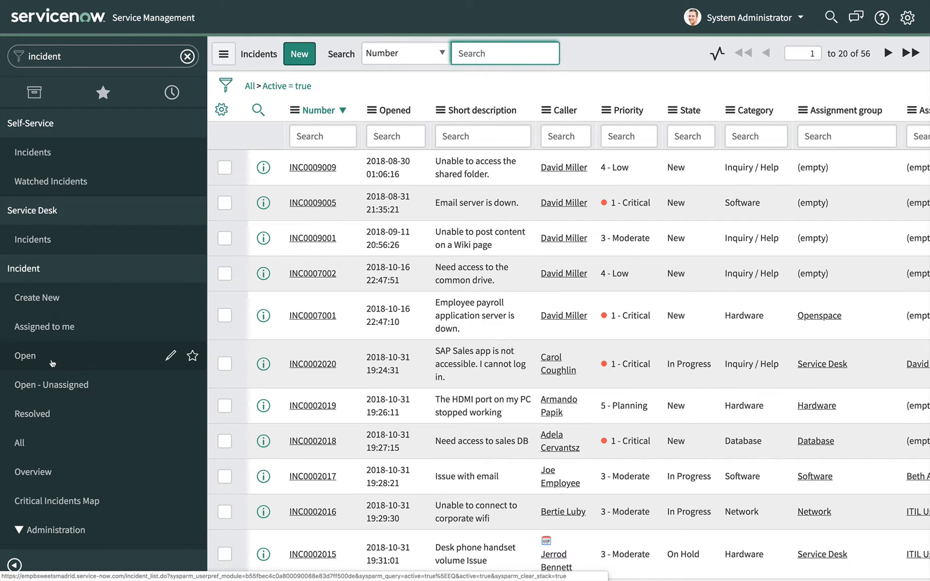
pyautogui.moveTo(297, 98)
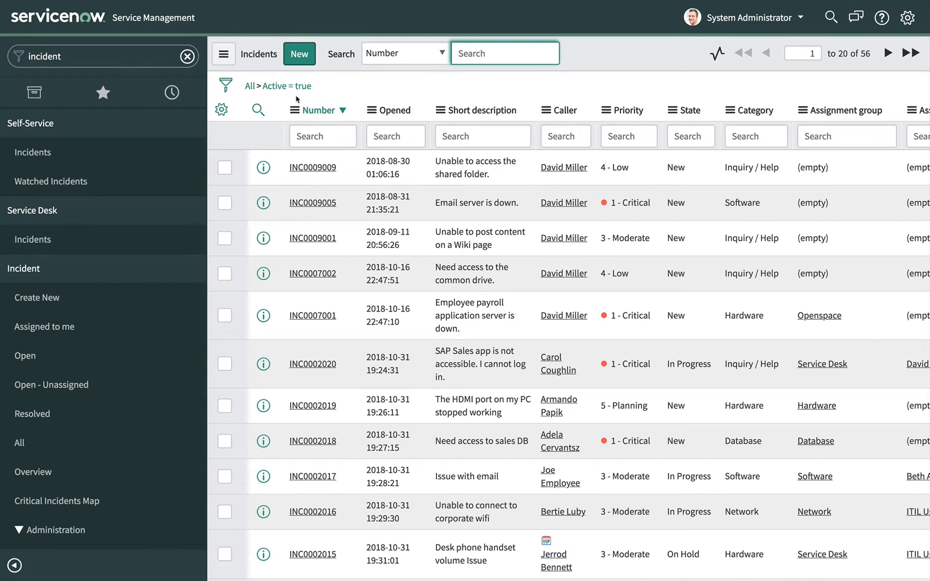
pyautogui.moveTo(284, 85)
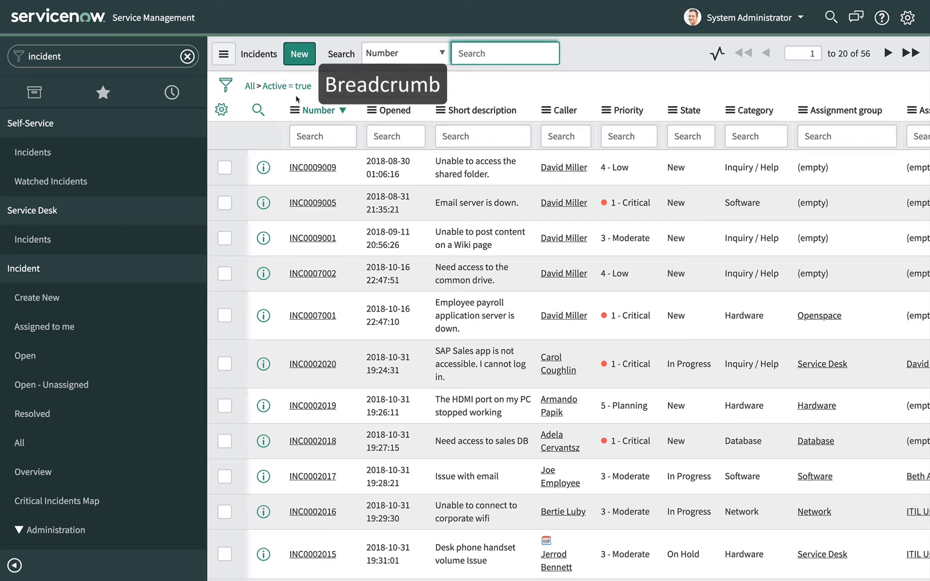
pyautogui.moveTo(347, 86)
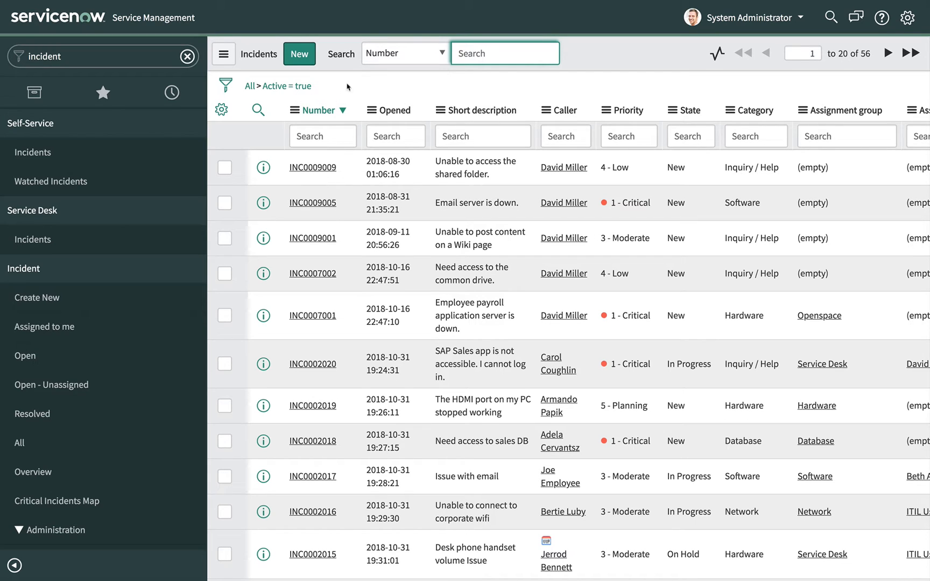
pyautogui.moveTo(382, 34)
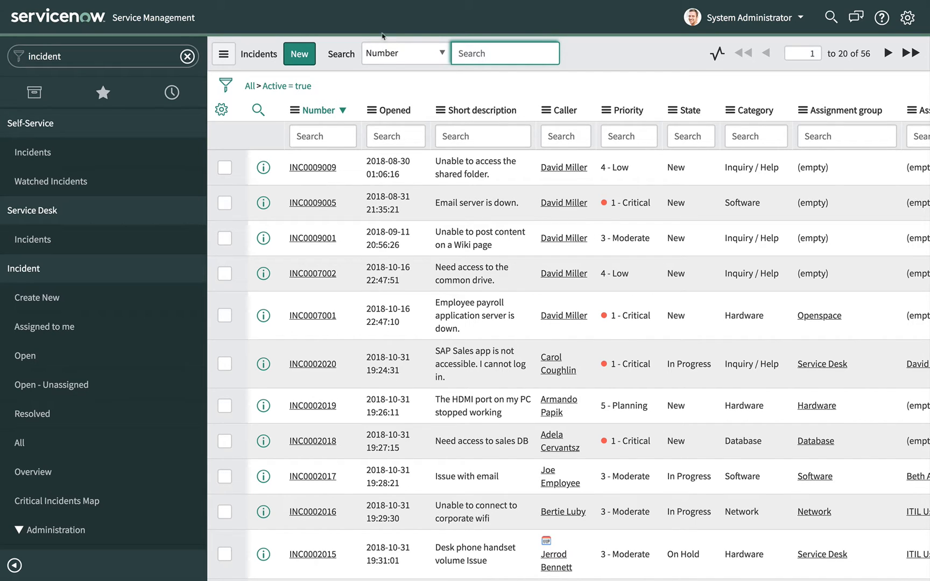
# Search Short description for *phone again, then bring up the condition builder
pyautogui.click(405, 53)
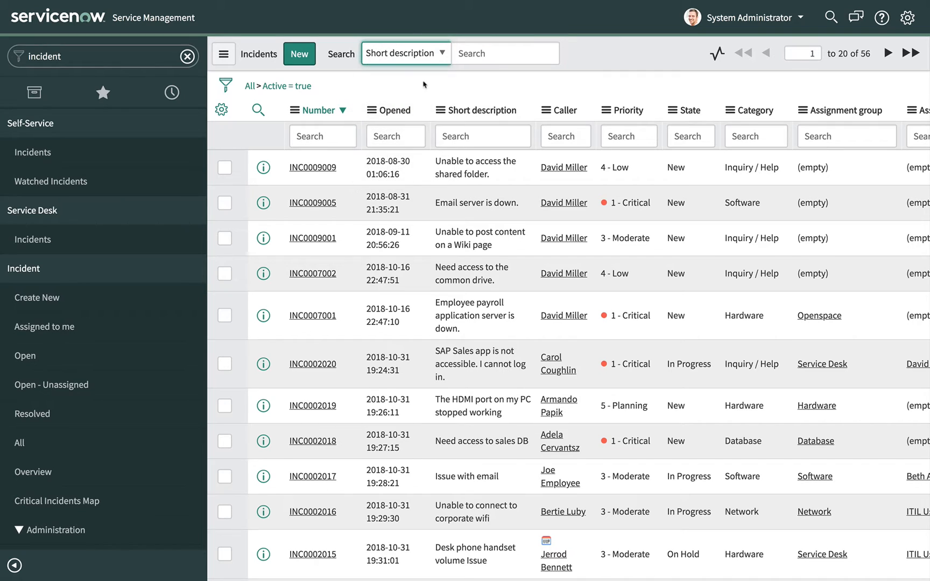
pyautogui.click(503, 53)
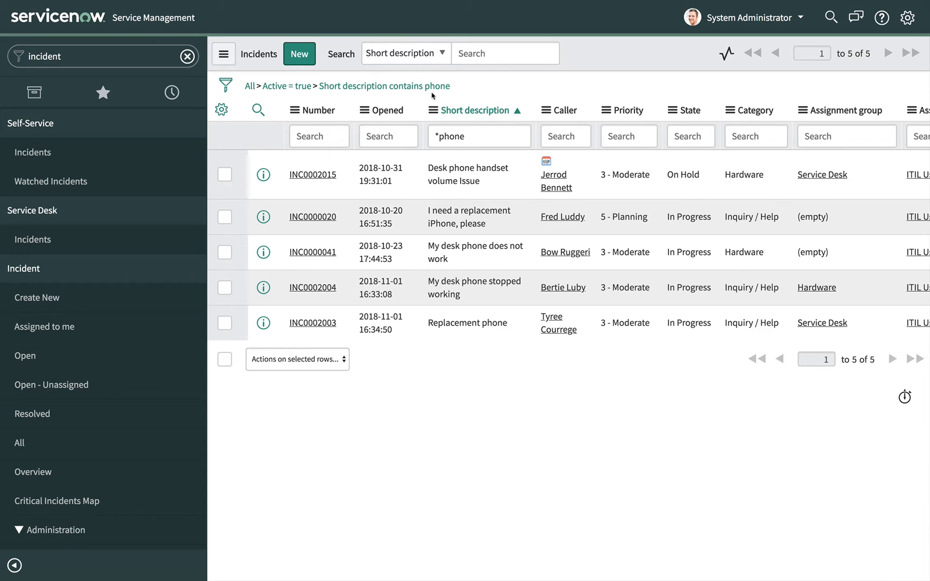
pyautogui.moveTo(259, 95)
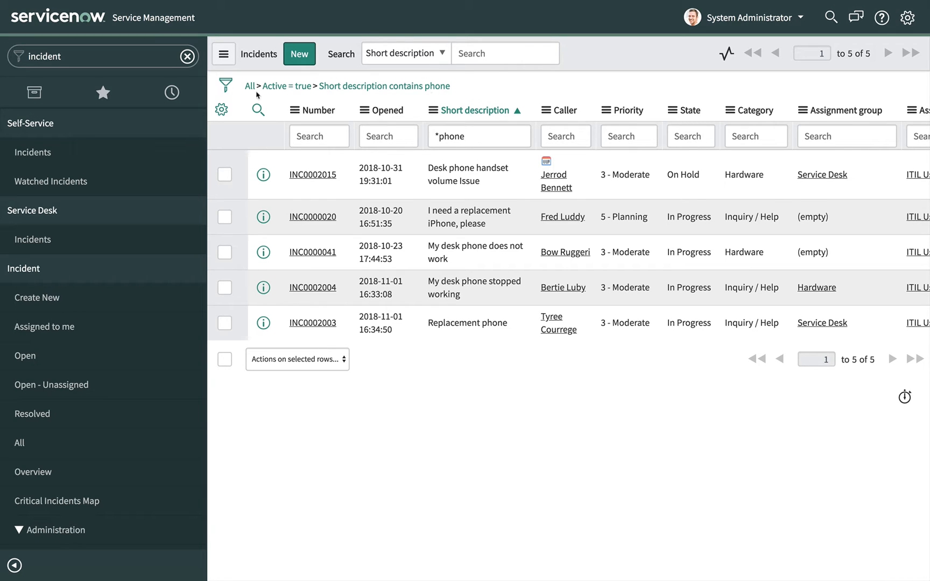
pyautogui.click(225, 85)
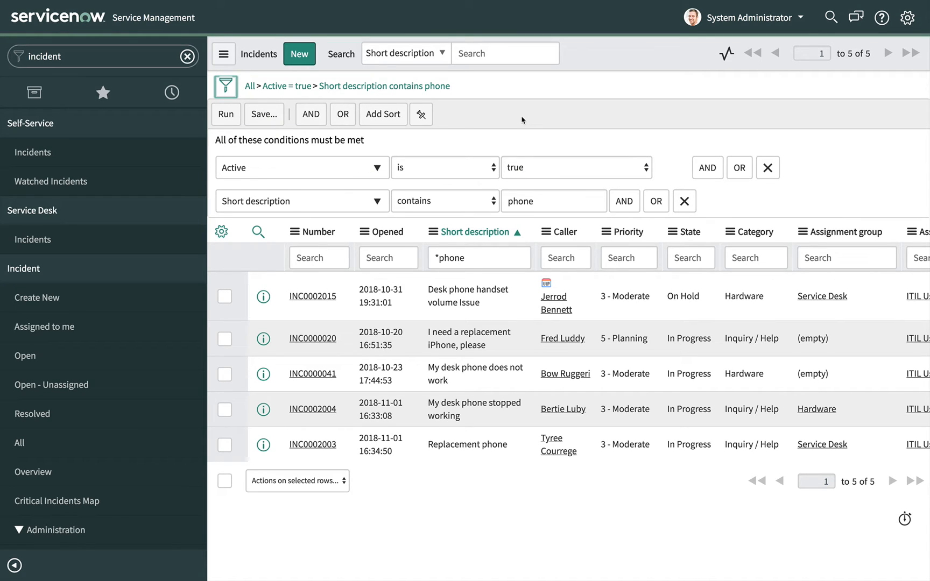
pyautogui.moveTo(707, 167)
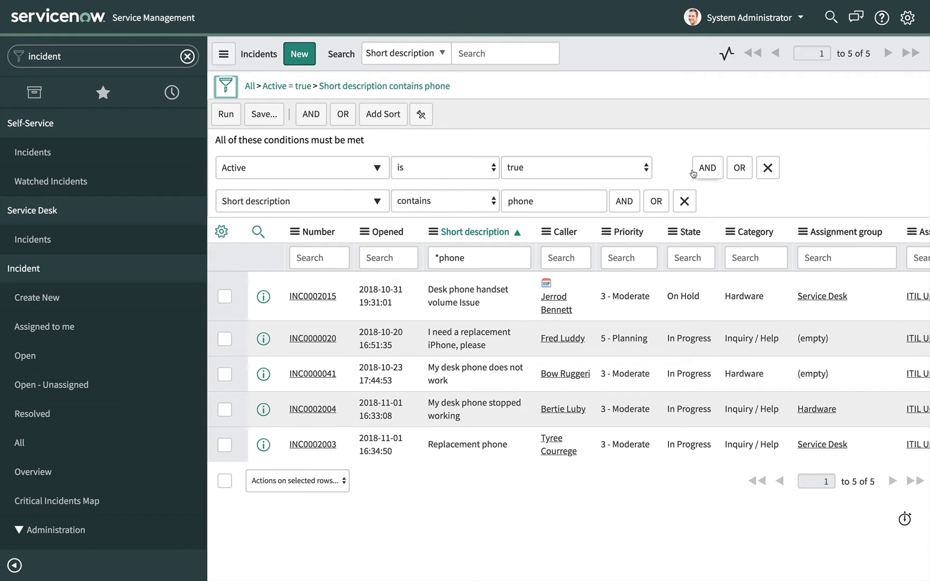
pyautogui.moveTo(706, 168)
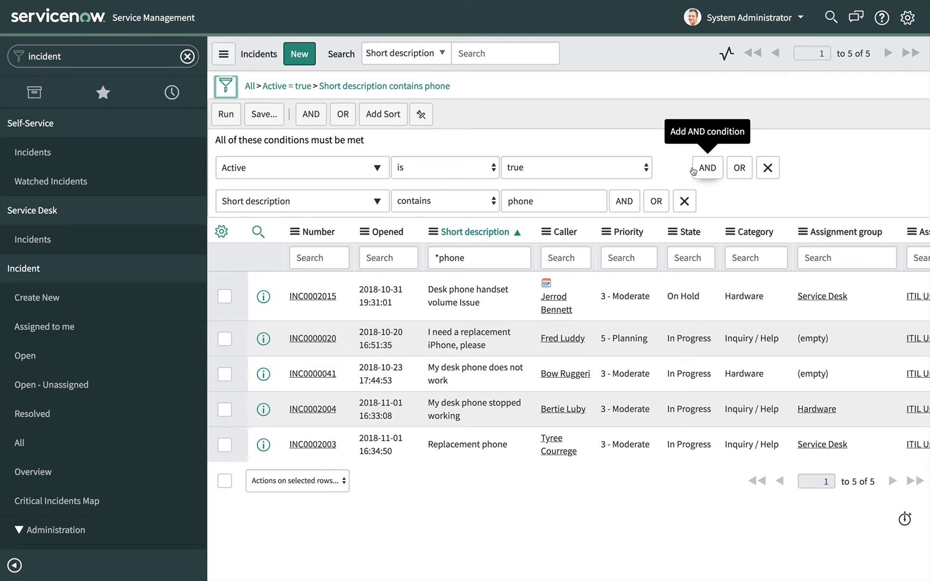
# Add an AND condition Assignment group is Service Desk and run the three-condition filter
pyautogui.click(624, 200)
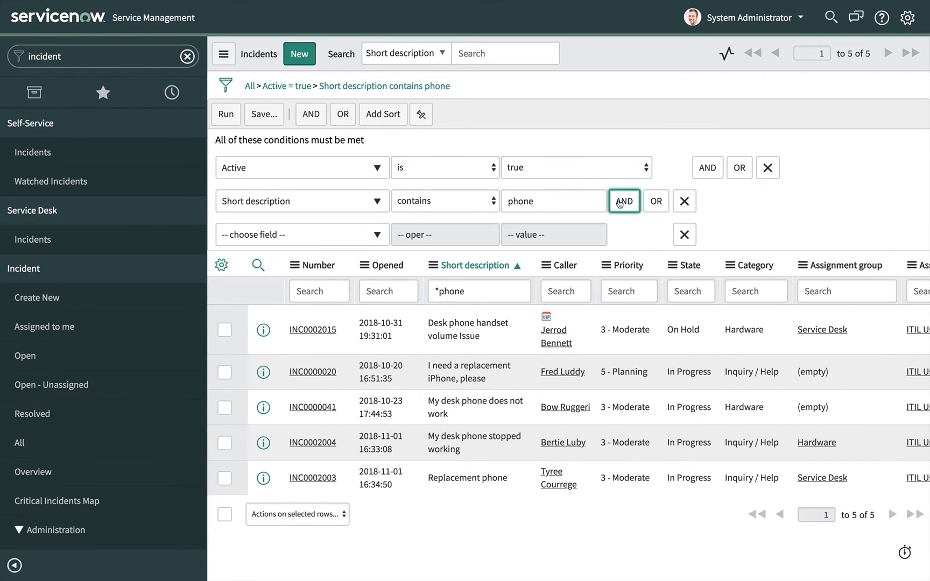
pyautogui.moveTo(365, 240)
pyautogui.write('a')
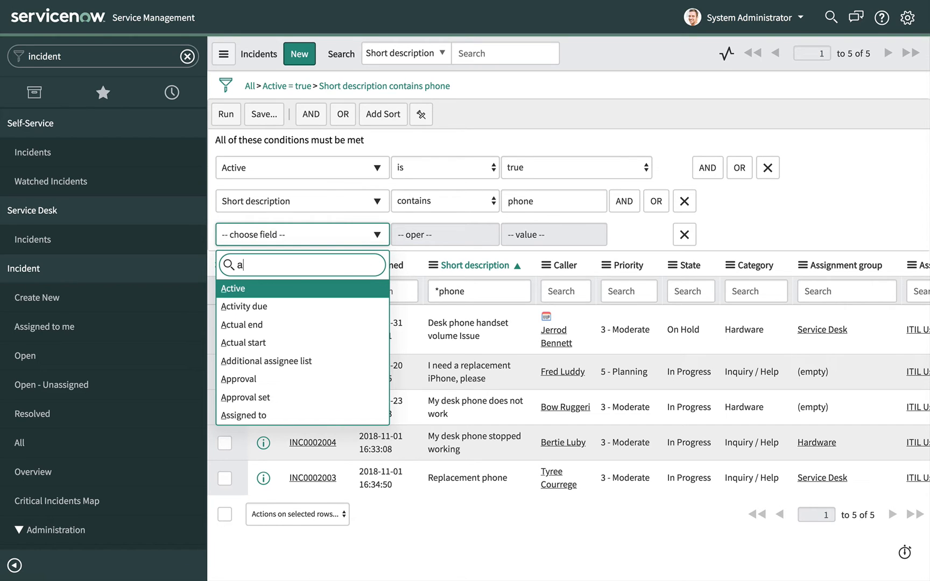
pyautogui.write('ss')
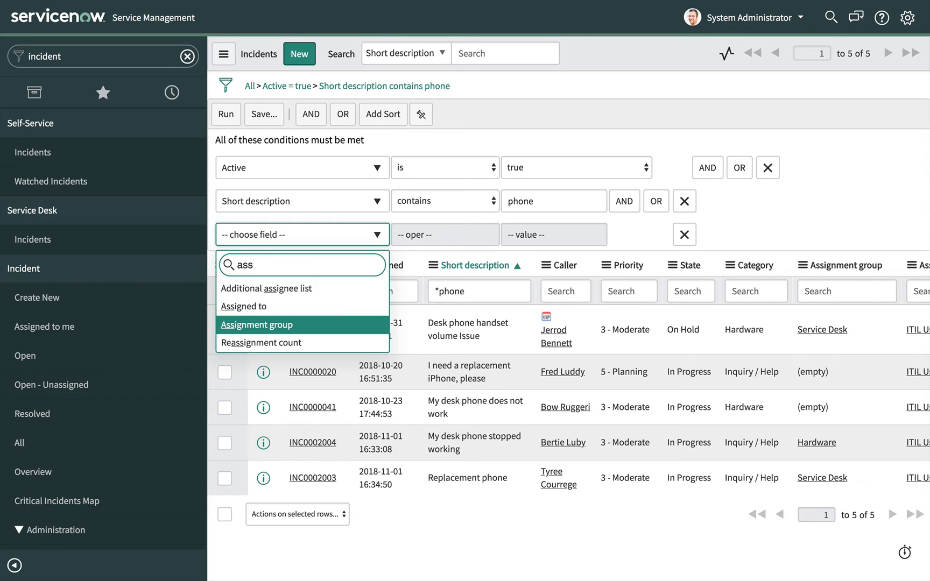
pyautogui.click(258, 324)
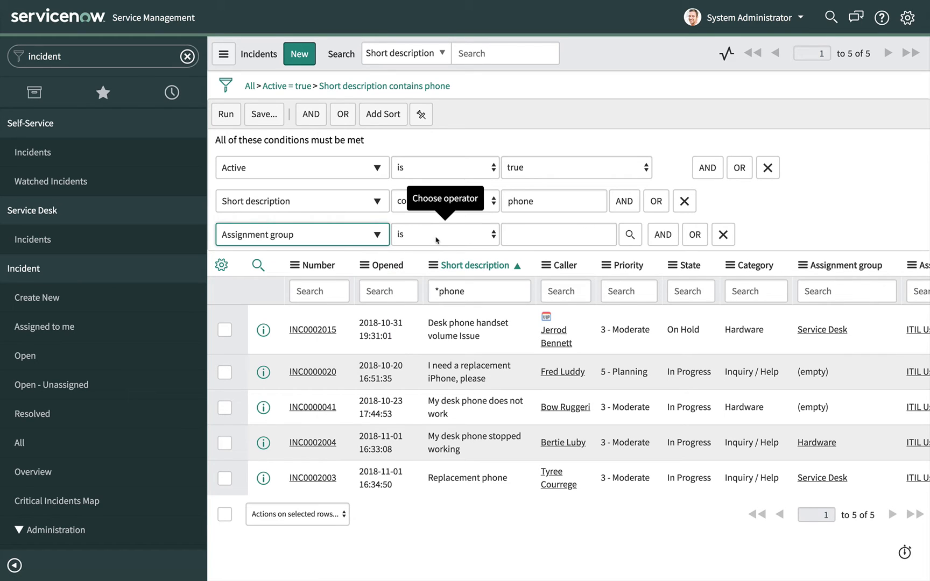
pyautogui.click(558, 234)
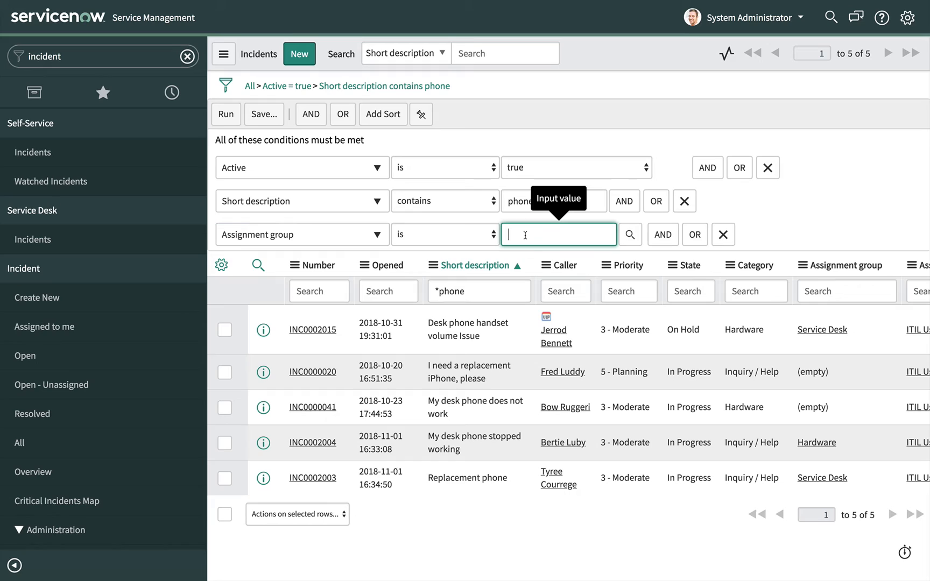
pyautogui.write('Ser')
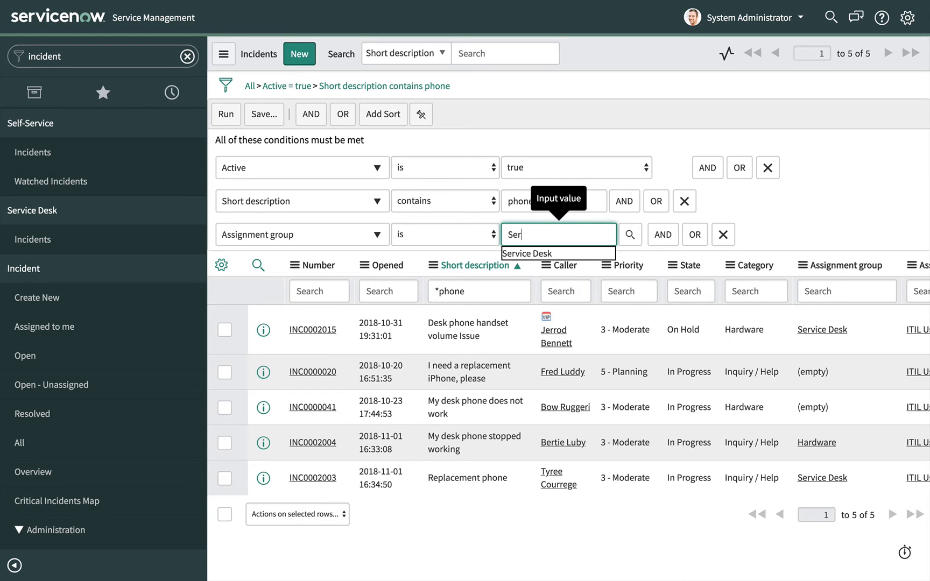
pyautogui.click(526, 252)
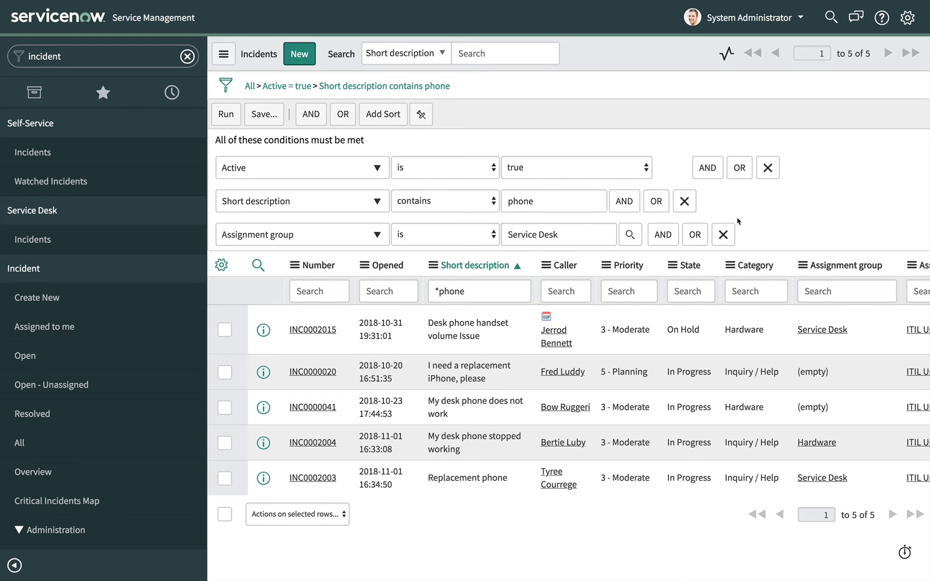
pyautogui.moveTo(590, 179)
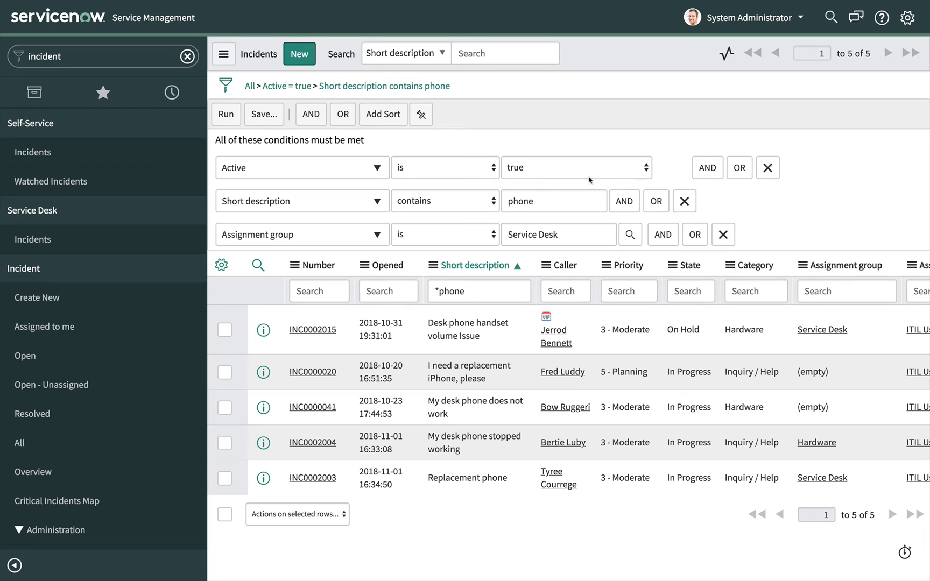
pyautogui.click(226, 114)
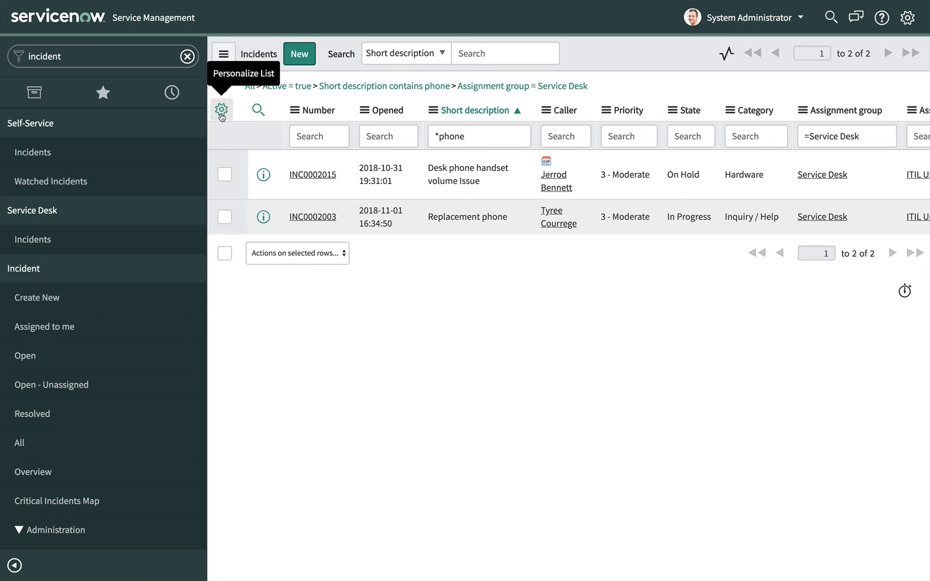
pyautogui.moveTo(467, 134)
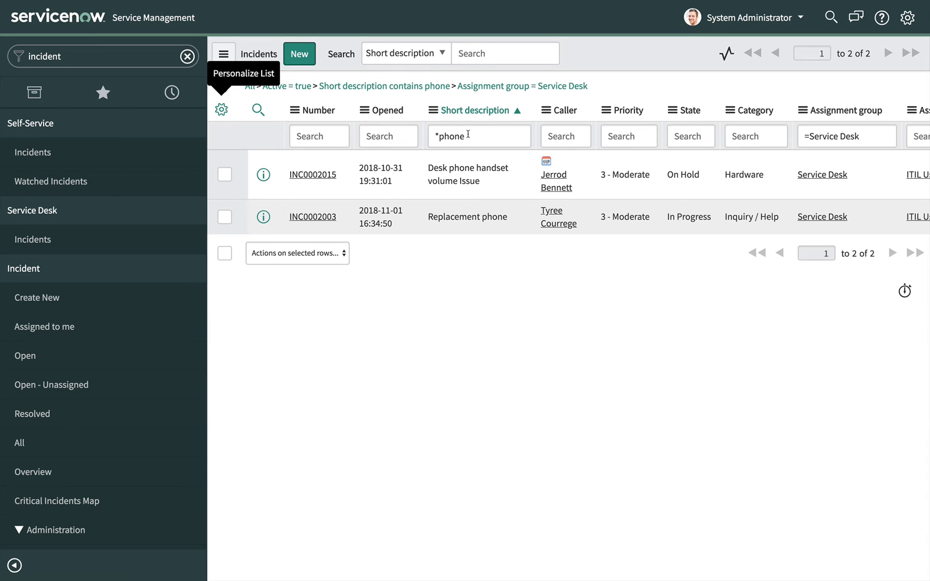
pyautogui.moveTo(590, 98)
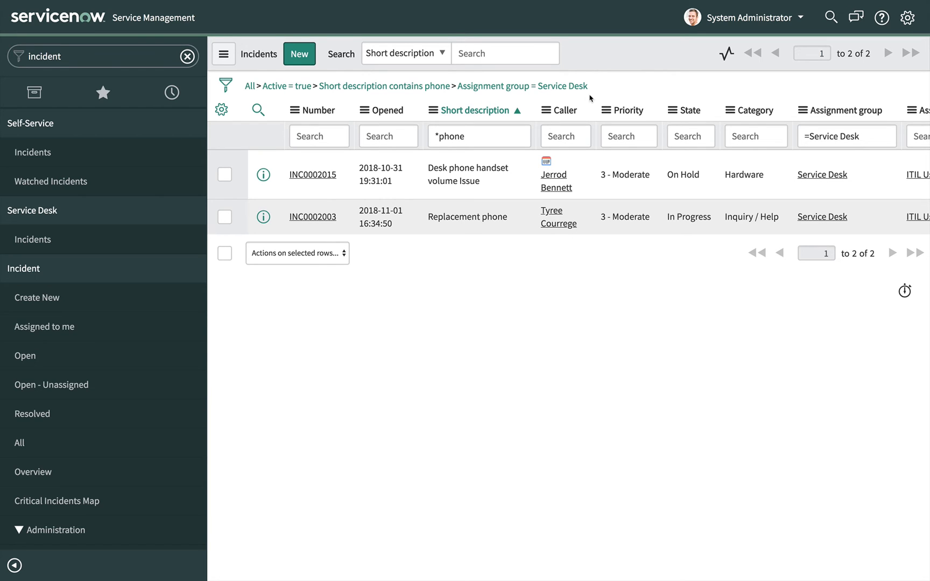
# Reopen the condition builder showing the three current filter conditions
pyautogui.click(225, 85)
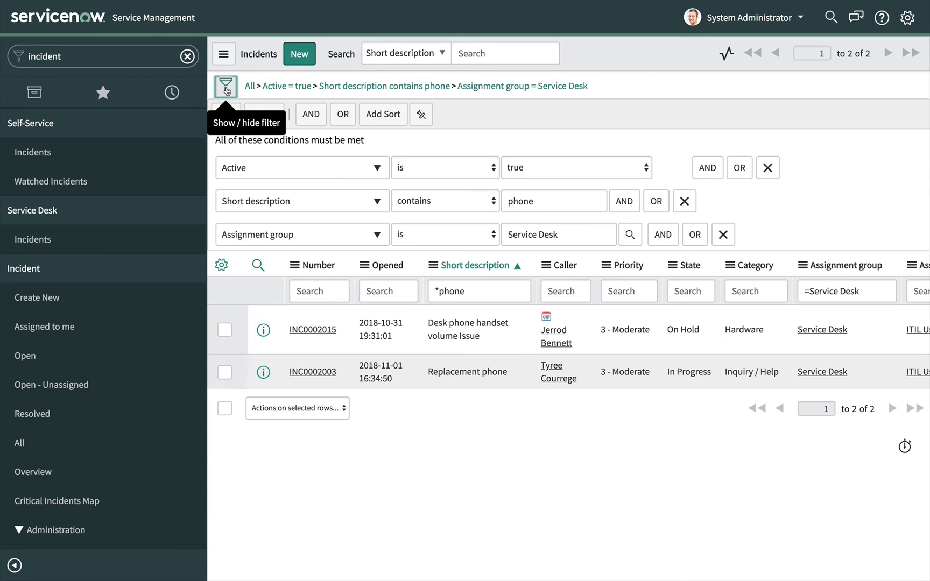
pyautogui.moveTo(683, 200)
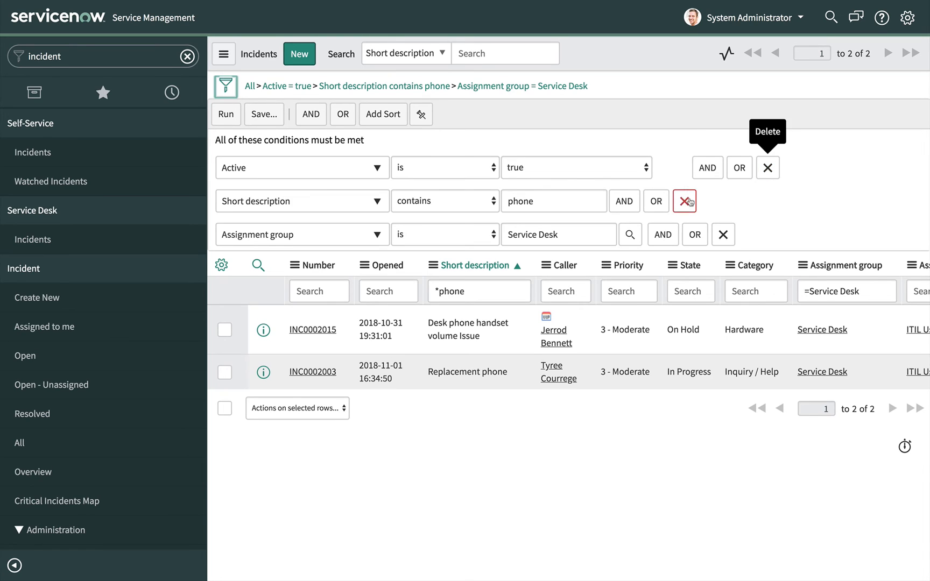
pyautogui.moveTo(684, 200)
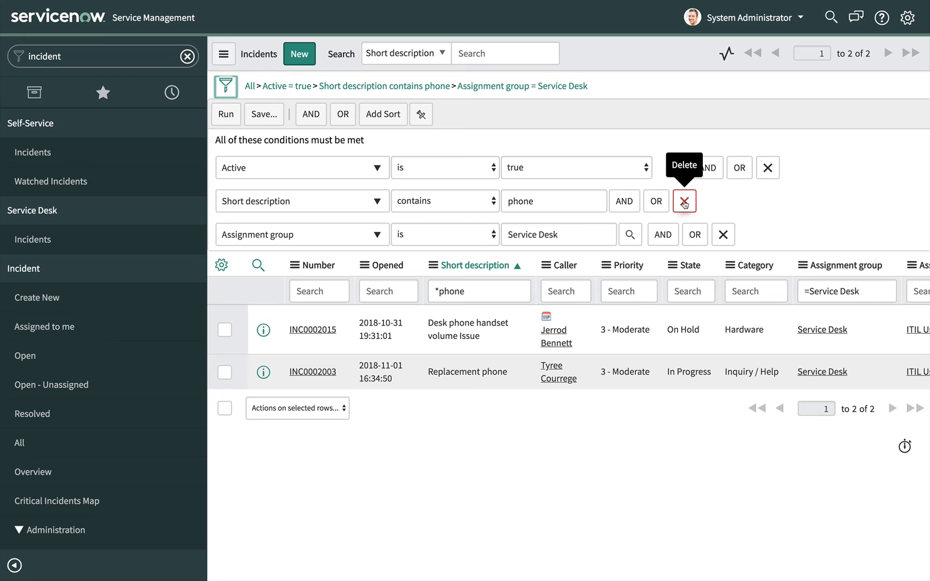
pyautogui.moveTo(498, 139)
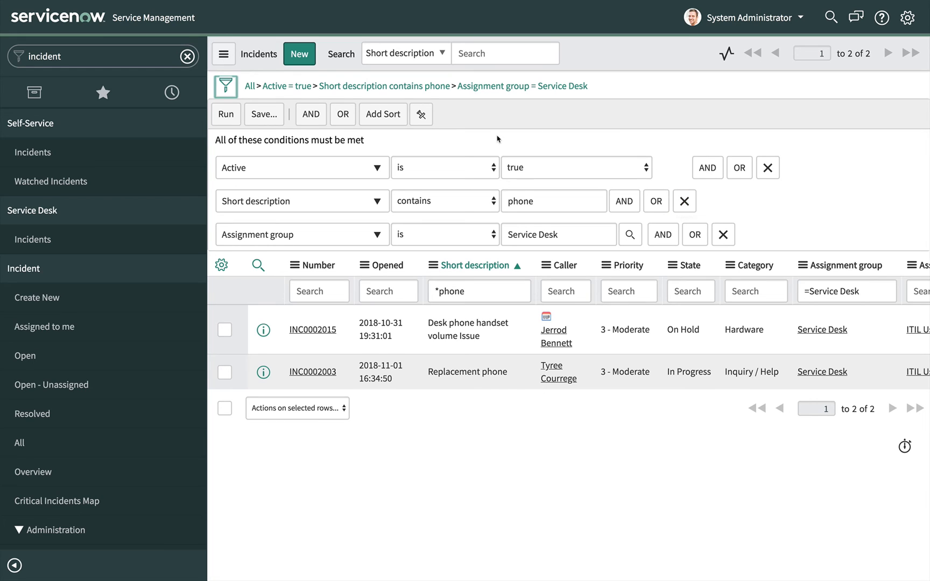
pyautogui.moveTo(286, 87)
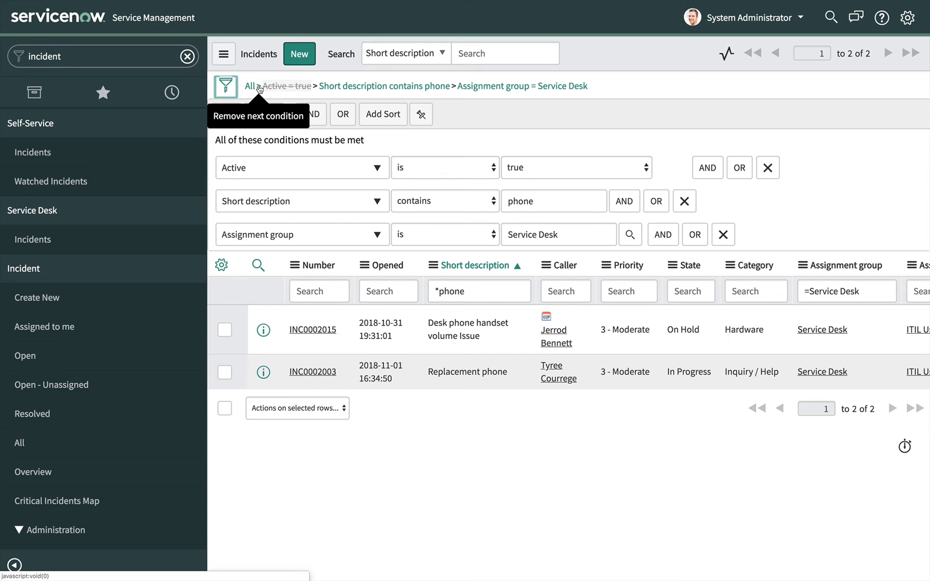
# Remove the Active = true condition from the breadcrumb, keeping phone and Service Desk
pyautogui.click(766, 167)
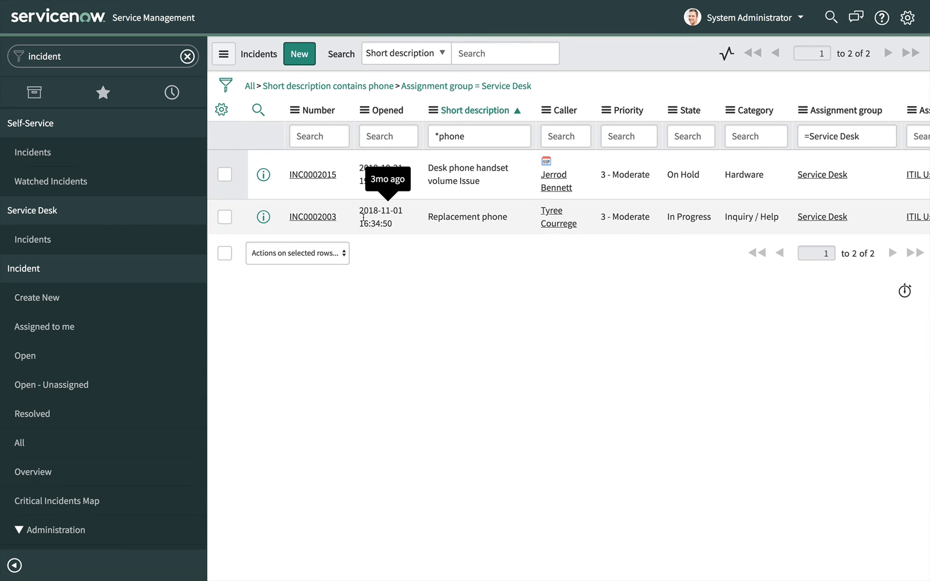
pyautogui.moveTo(377, 125)
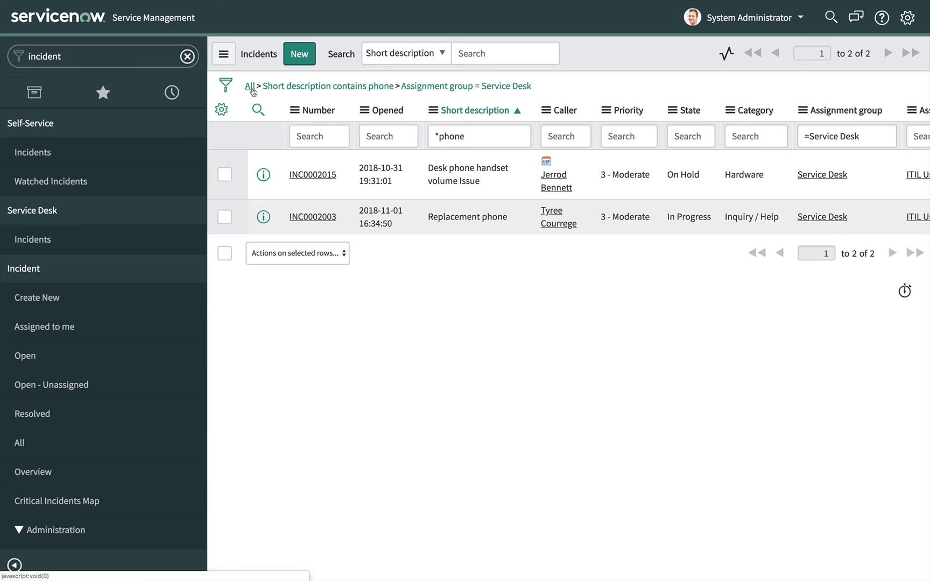
pyautogui.moveTo(250, 86)
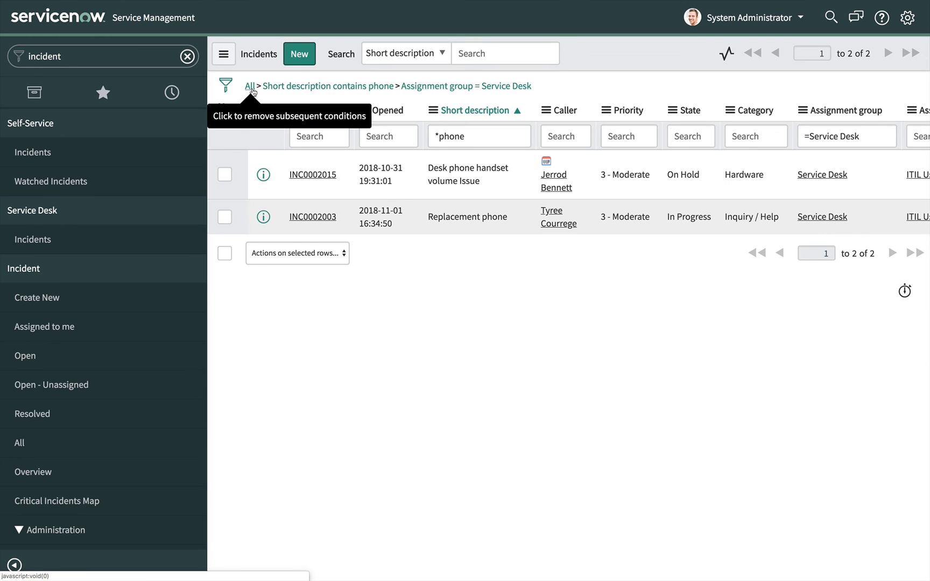
# Clear the filter back to All so the list shows all 83 incidents
pyautogui.click(248, 86)
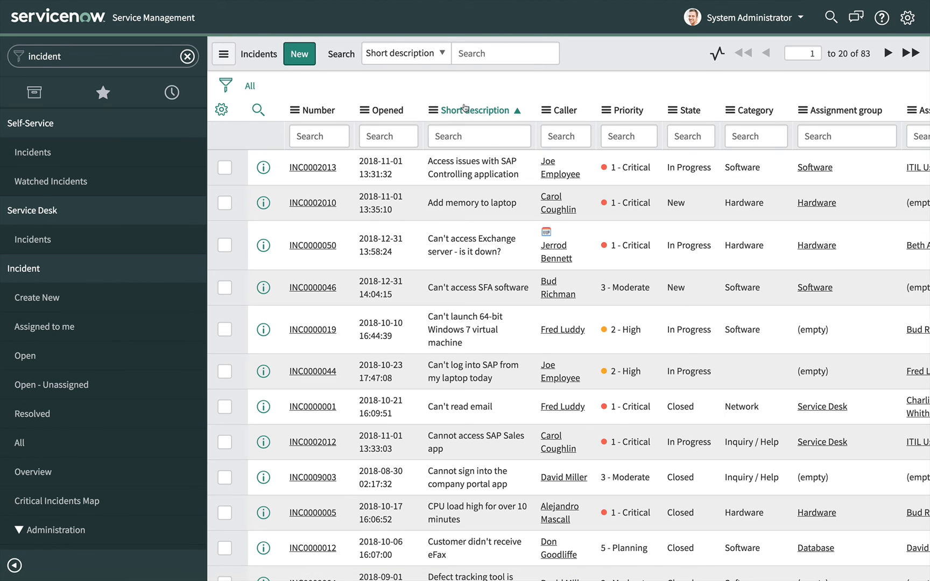
pyautogui.moveTo(509, 77)
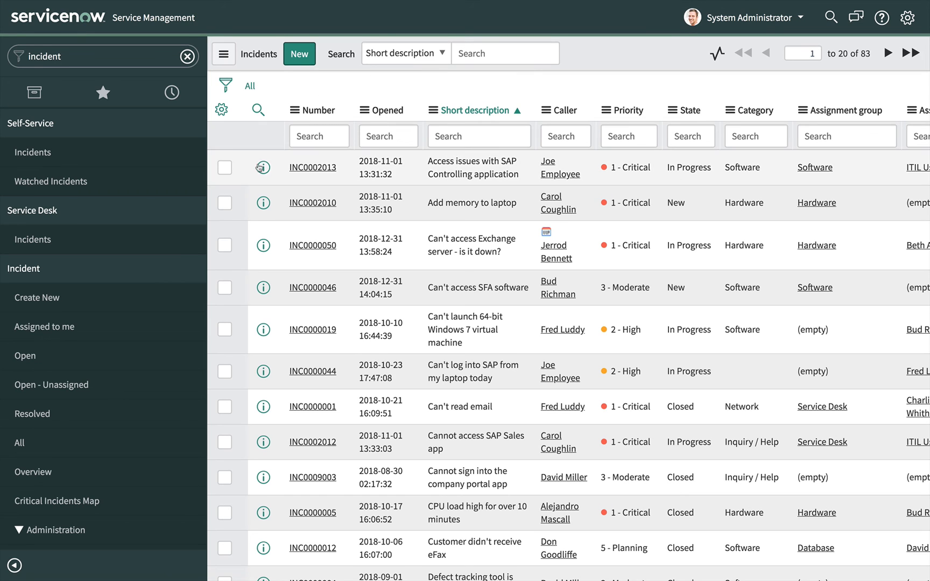
# Preview incident INC0002013's record in a popup from the list
pyautogui.click(264, 167)
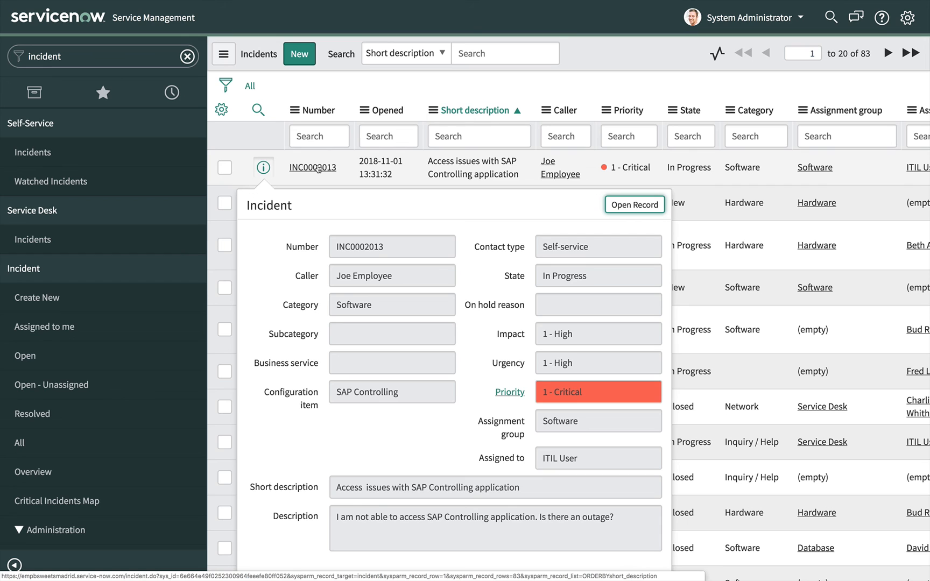
pyautogui.moveTo(519, 89)
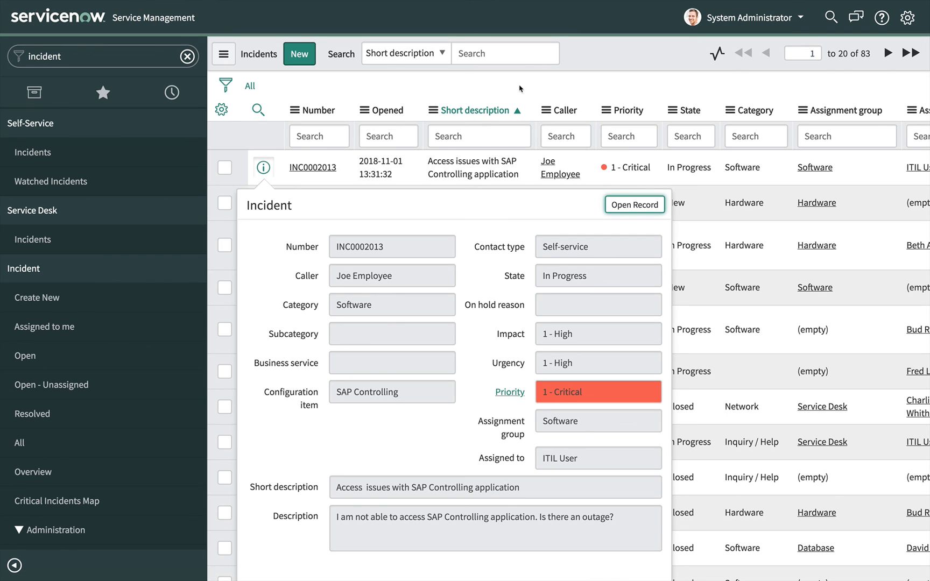